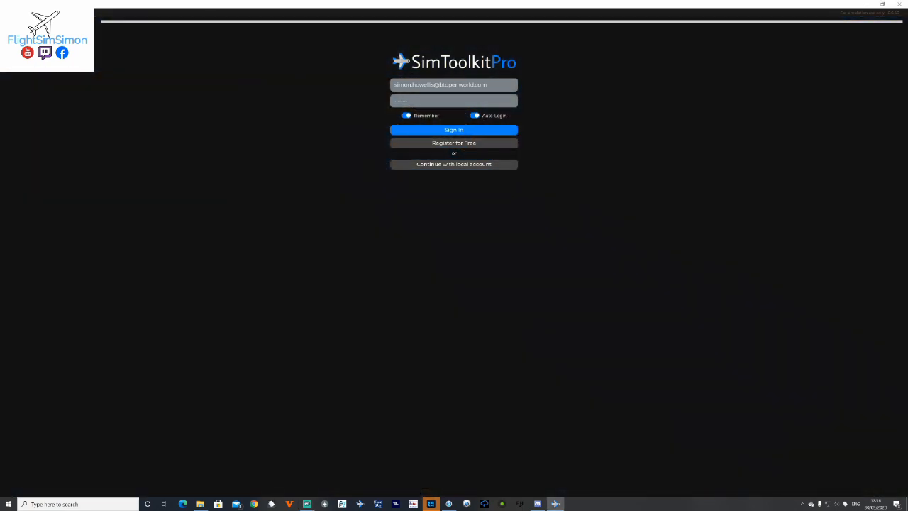
# Step: Sign in and load the live map with UK weather radar and online ATC coverage
pyautogui.click(454, 130)
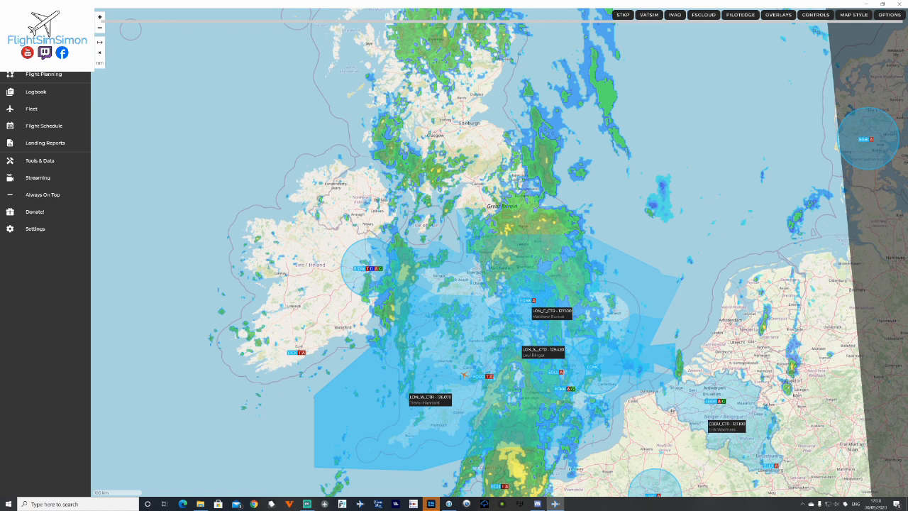
# Step: Review the VATSIM Flights/ATC layers, then show the rainfall, day/night, airspace and airport overlays
pyautogui.click(649, 14)
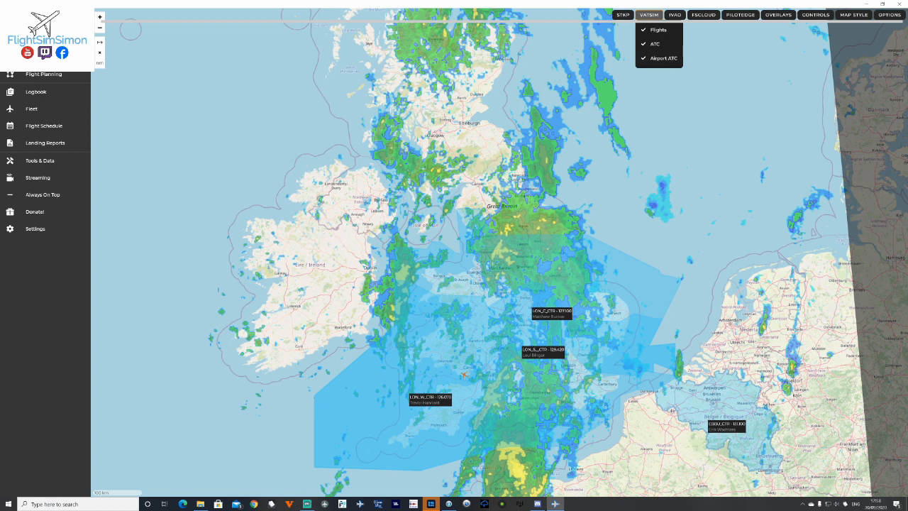
pyautogui.moveTo(464, 375)
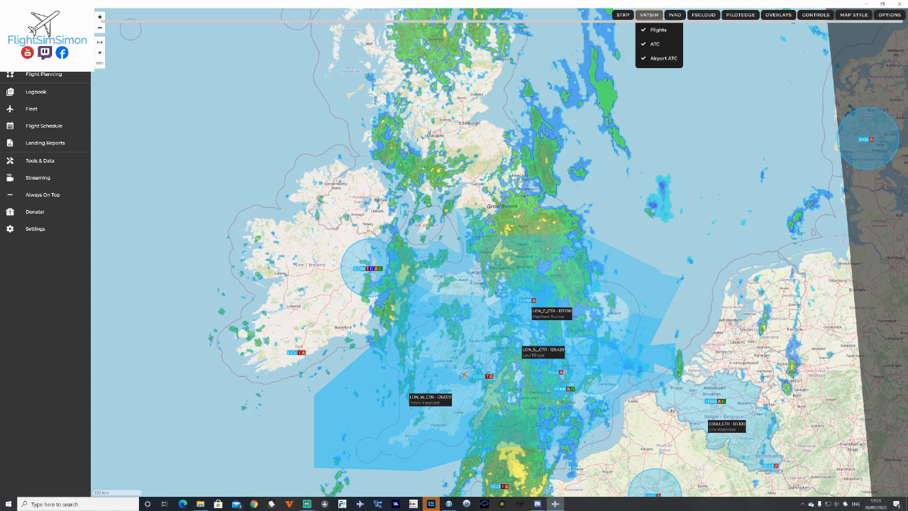
pyautogui.moveTo(561, 310)
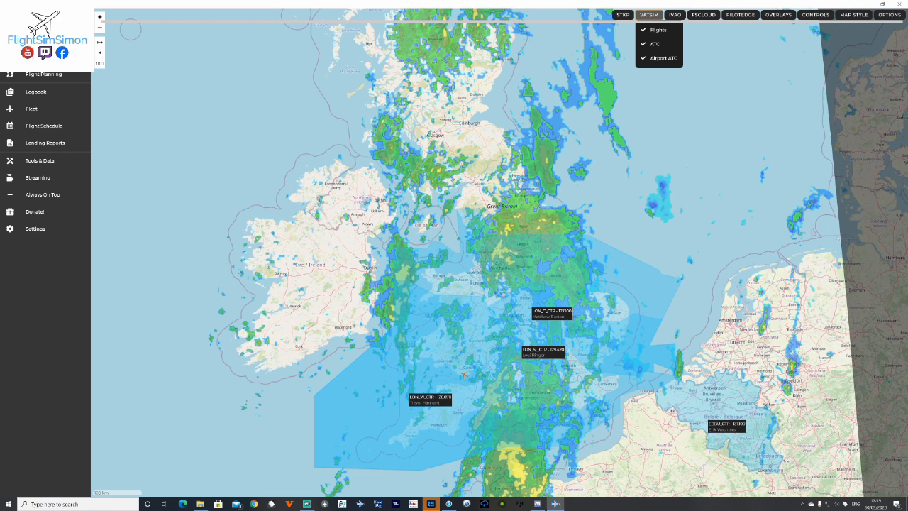
pyautogui.moveTo(464, 374)
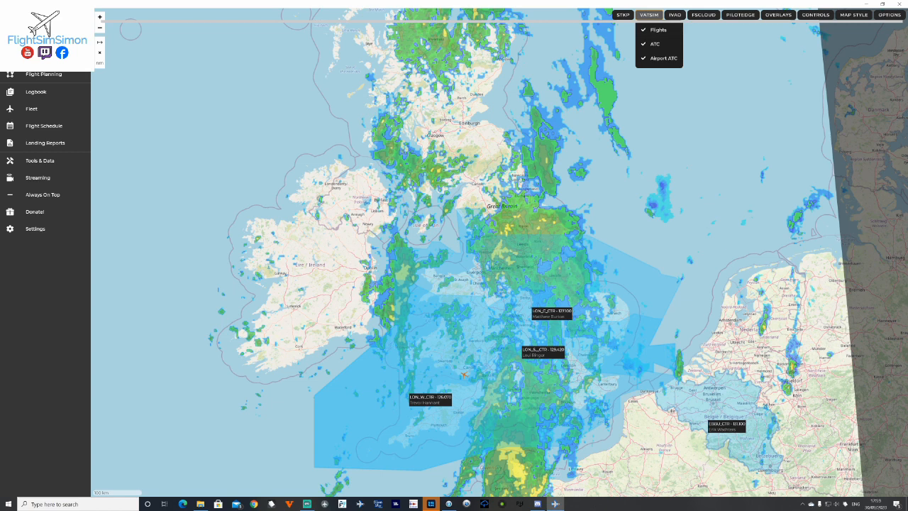
pyautogui.click(779, 15)
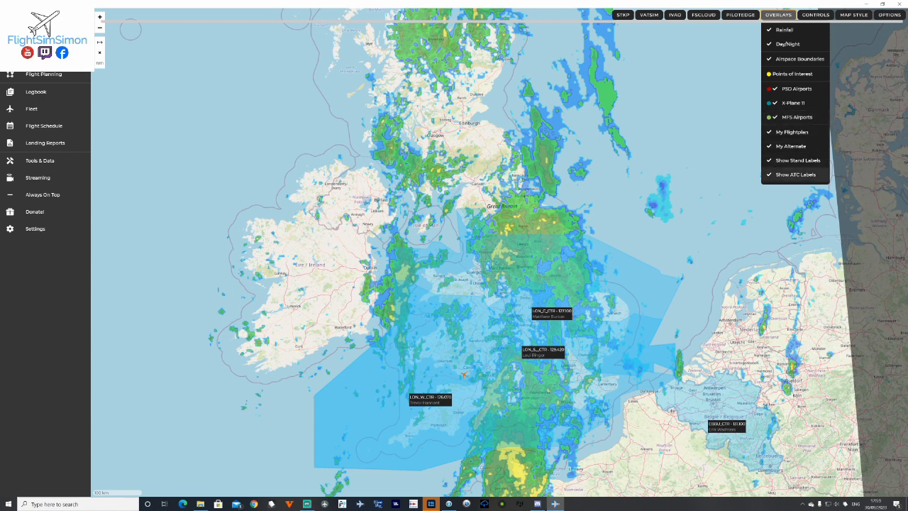
# Step: Check the Follow Me control, then list the dark, light, Mapnik and satellite map styles
pyautogui.click(816, 14)
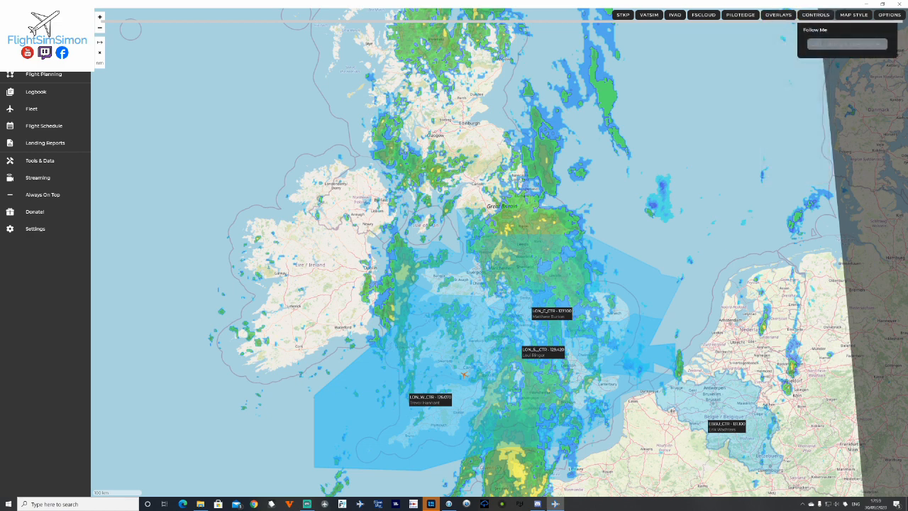
pyautogui.click(847, 44)
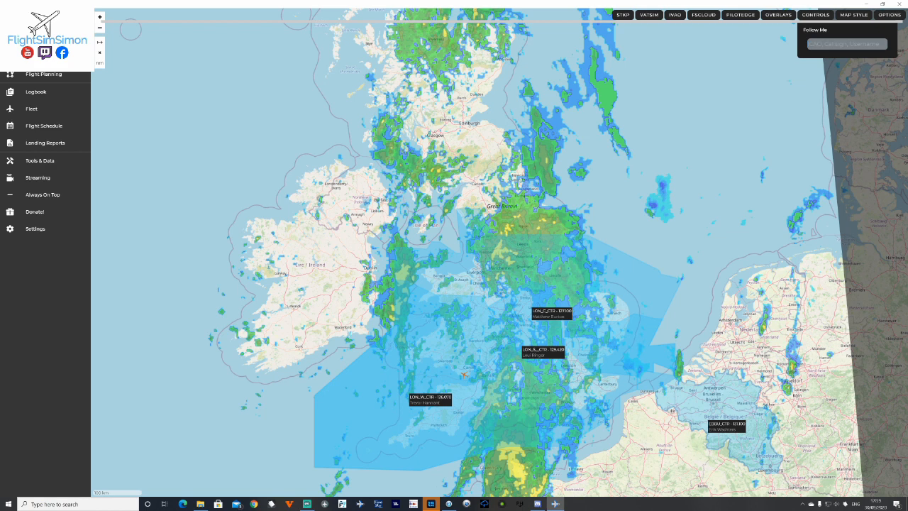
pyautogui.click(853, 15)
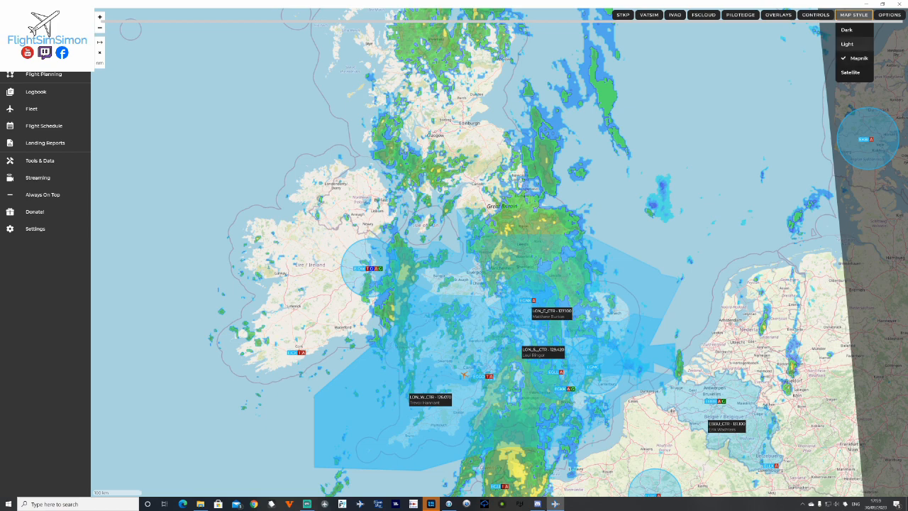
# Step: Cycle the map through Light, Dark and Satellite styles, ending back on Mapnik
pyautogui.click(847, 44)
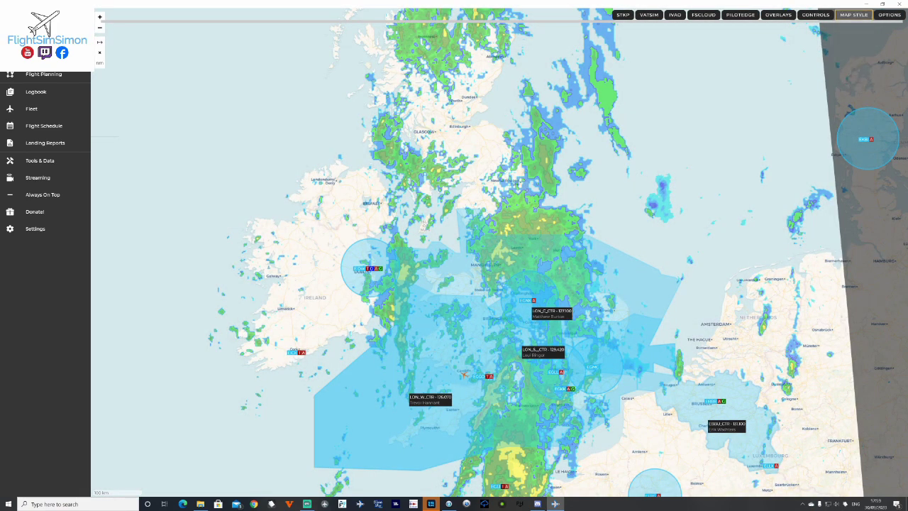
pyautogui.click(855, 14)
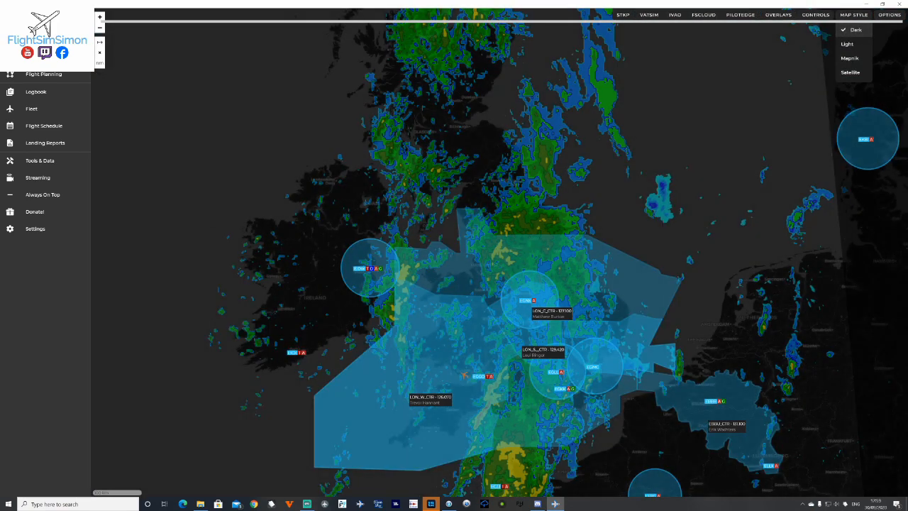
pyautogui.click(850, 73)
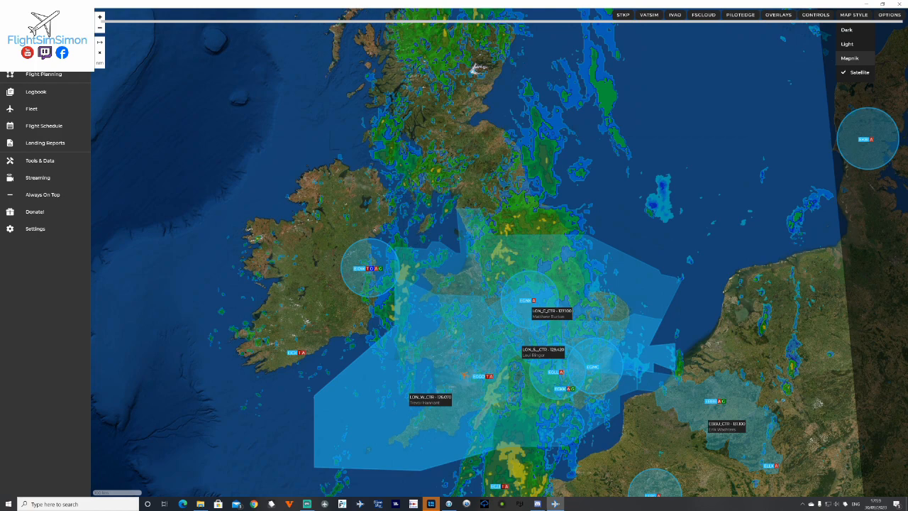
pyautogui.click(851, 58)
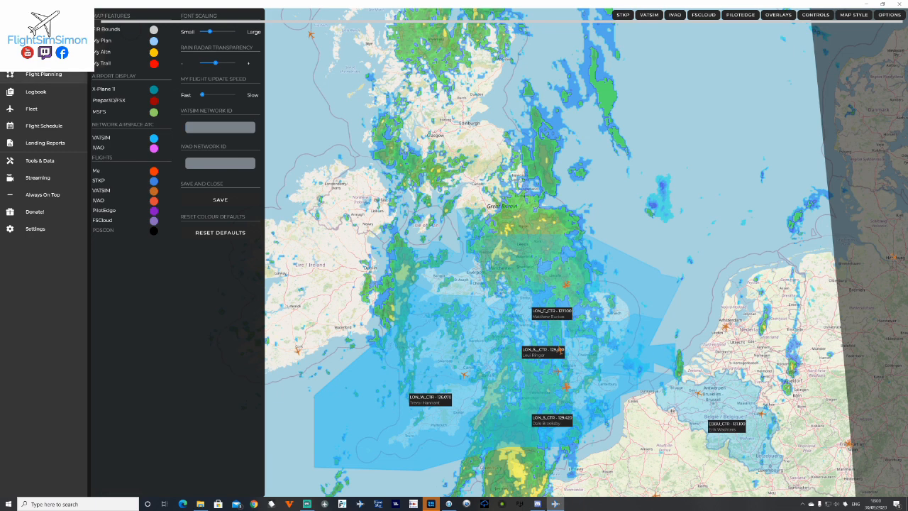
# Step: Go to Flight Schedule's Airline Routes 'Fly an airline route' page
pyautogui.click(43, 74)
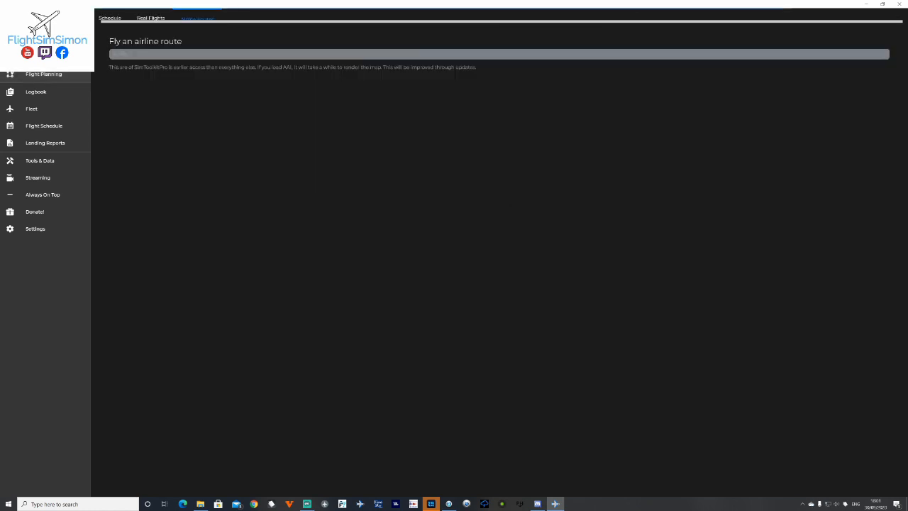
# Step: Search real flights from EGBB to LEIB and dispatch BY7632 on a B738
pyautogui.click(150, 18)
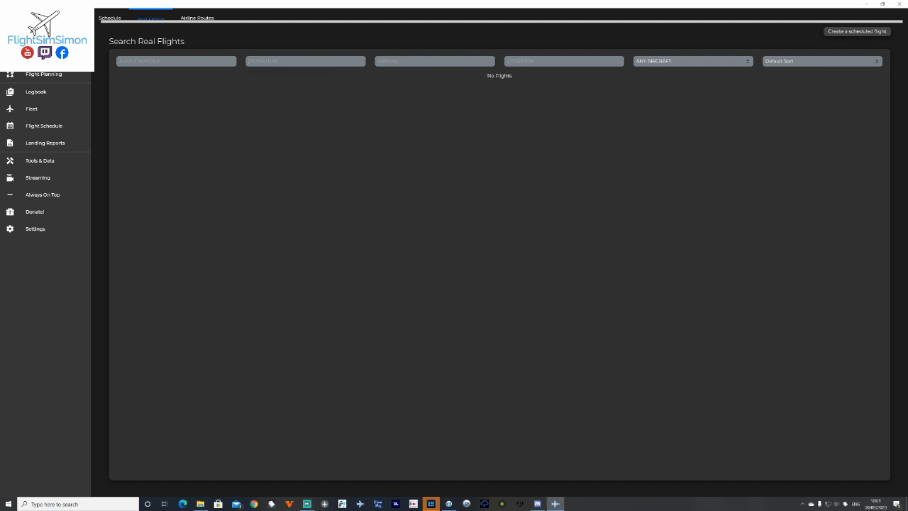
pyautogui.write('EGBB')
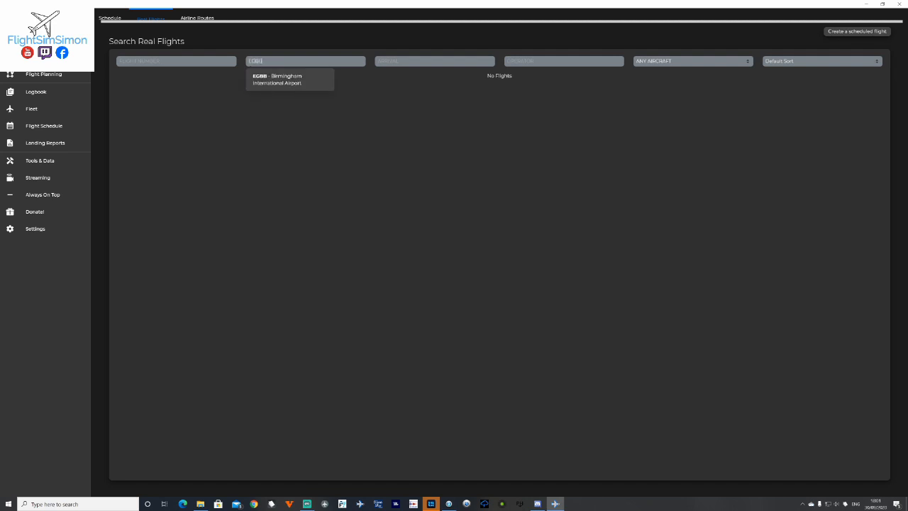
pyautogui.click(290, 79)
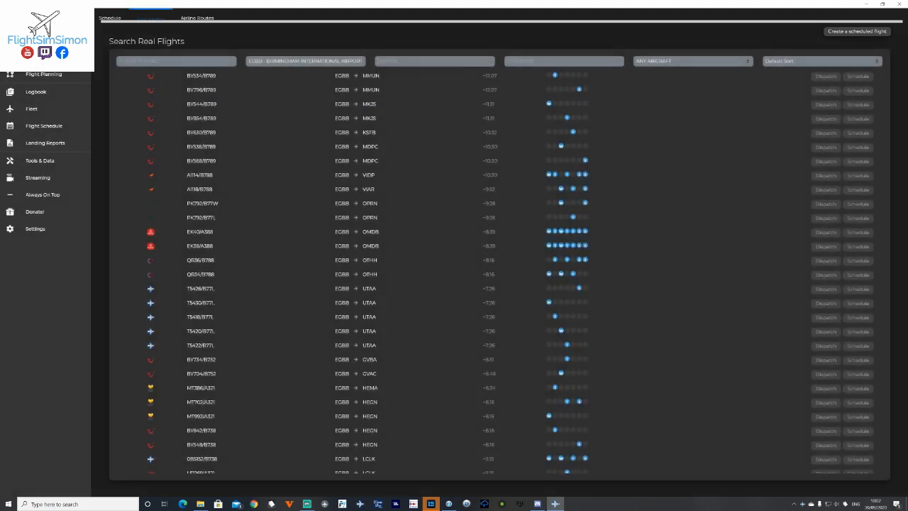
pyautogui.scroll(3)
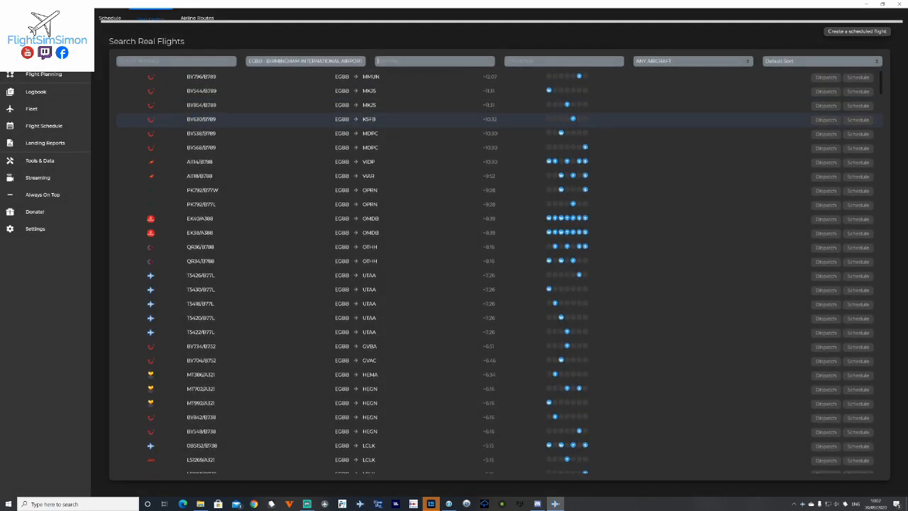
pyautogui.scroll(3)
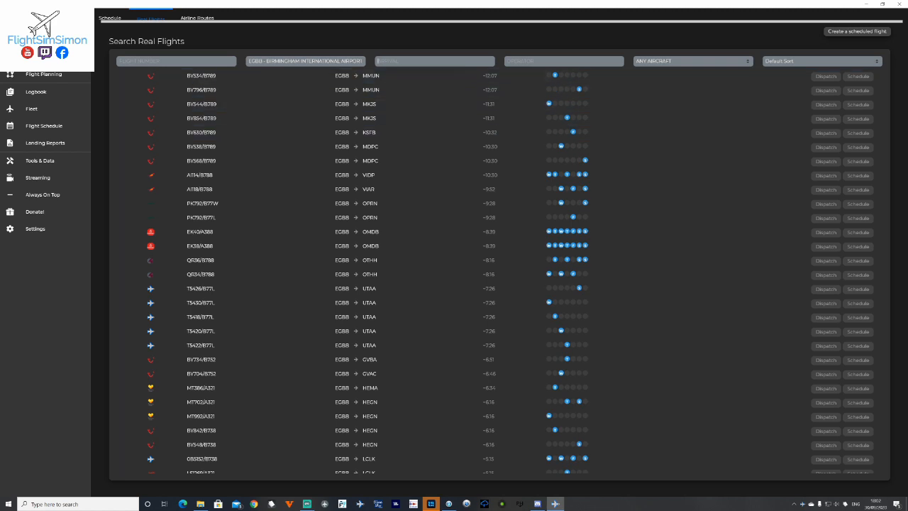
pyautogui.write('LEIB - IBIZA AIRPORT')
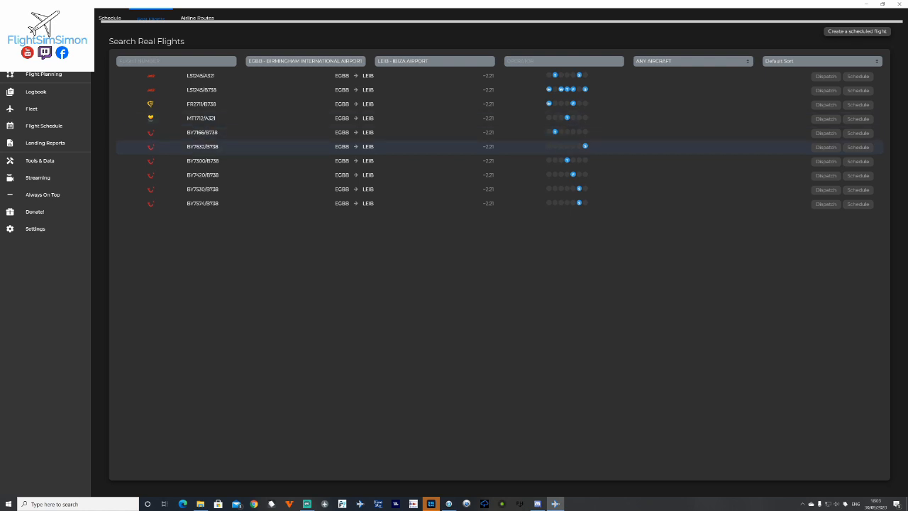
pyautogui.click(826, 146)
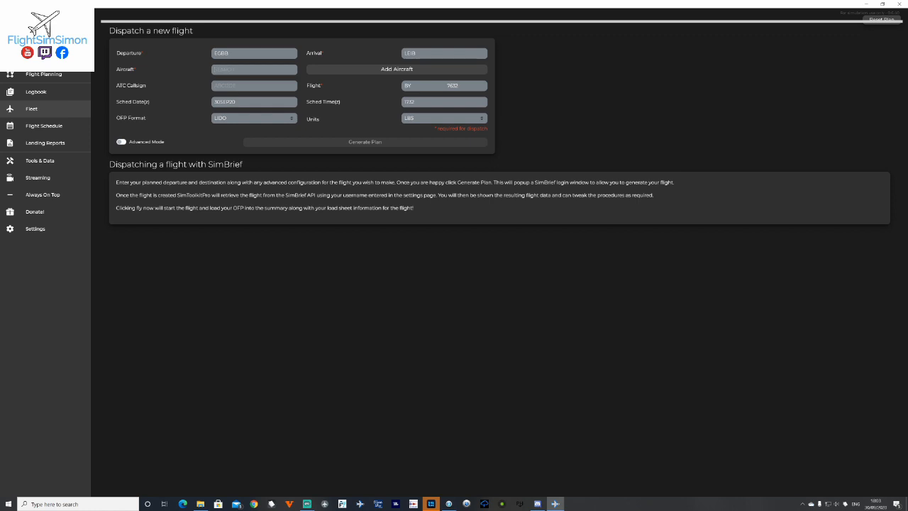
# Step: Dismiss the Add fleet aircraft form, select A320 - EZY - G-EZTB, and enter callsign BAW500
pyautogui.click(254, 69)
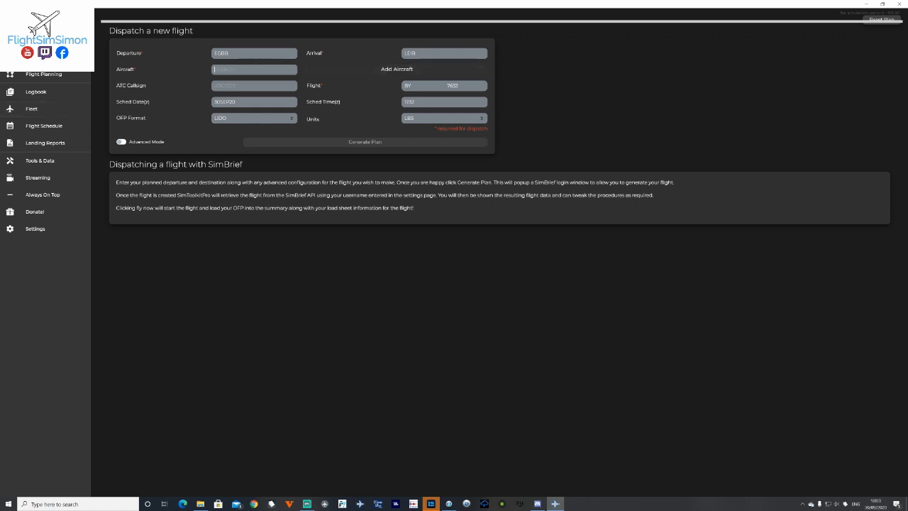
pyautogui.click(396, 69)
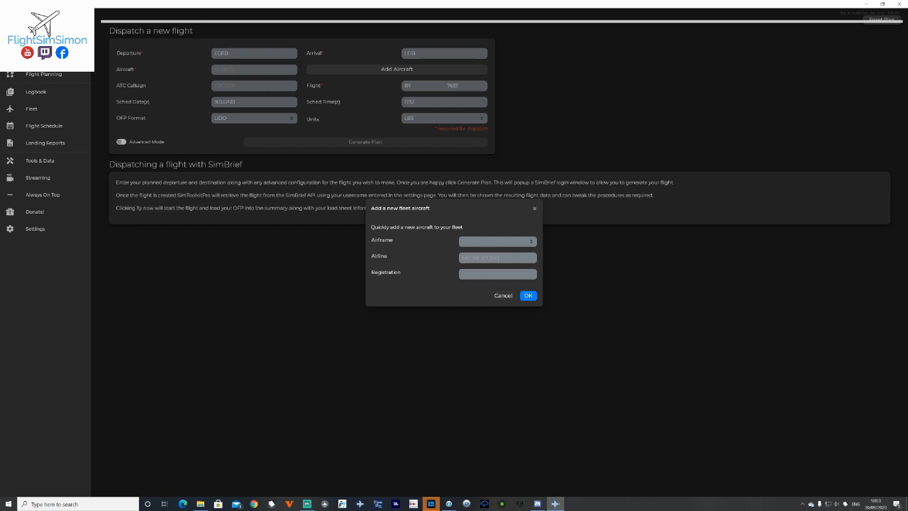
pyautogui.click(503, 296)
pyautogui.write('G')
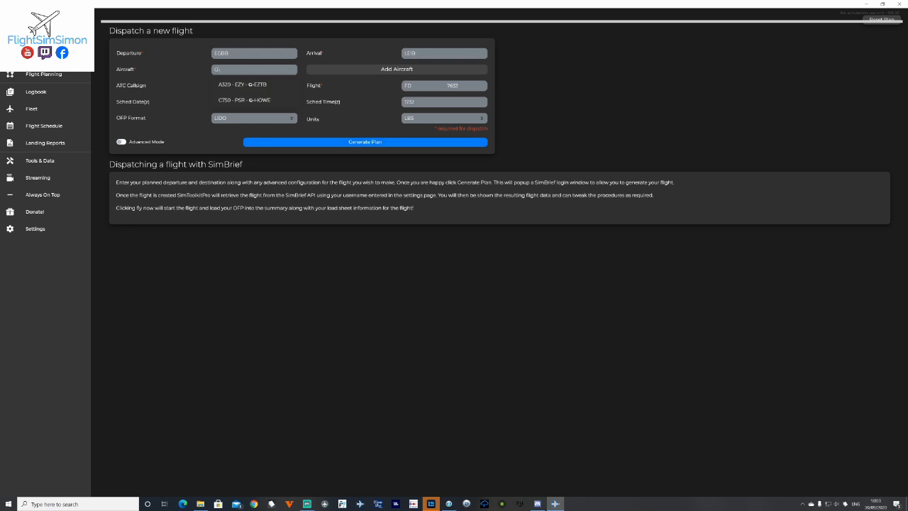
pyautogui.click(242, 83)
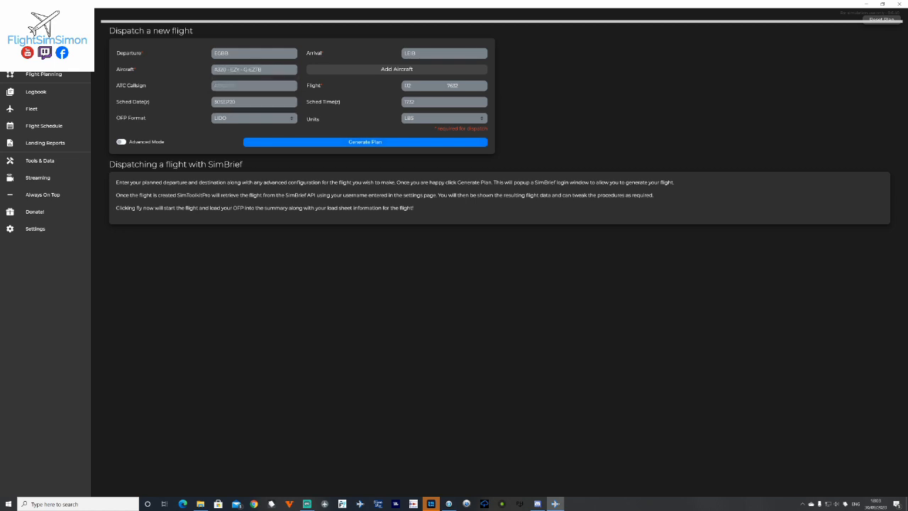
pyautogui.write('BAW500')
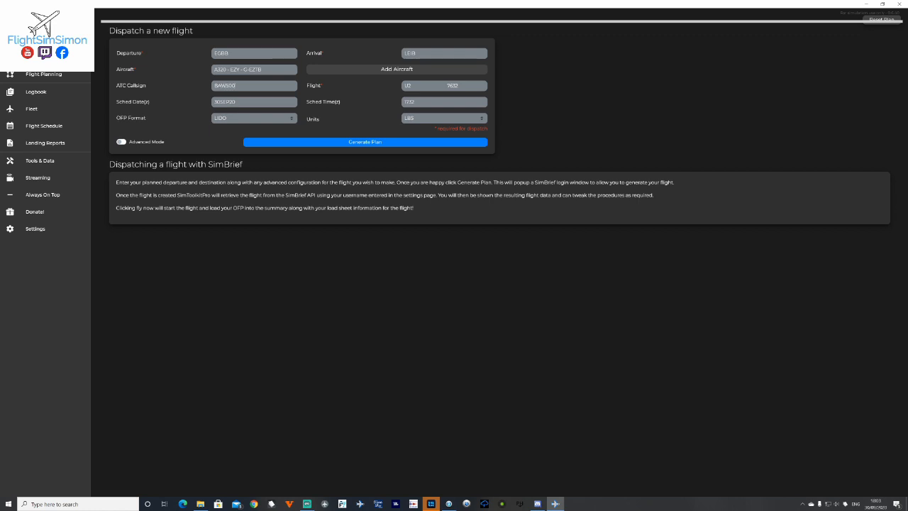
# Step: Generate the SimBrief EGBB–LEIB plan, check the route map, then start it with Fly Now
pyautogui.click(365, 142)
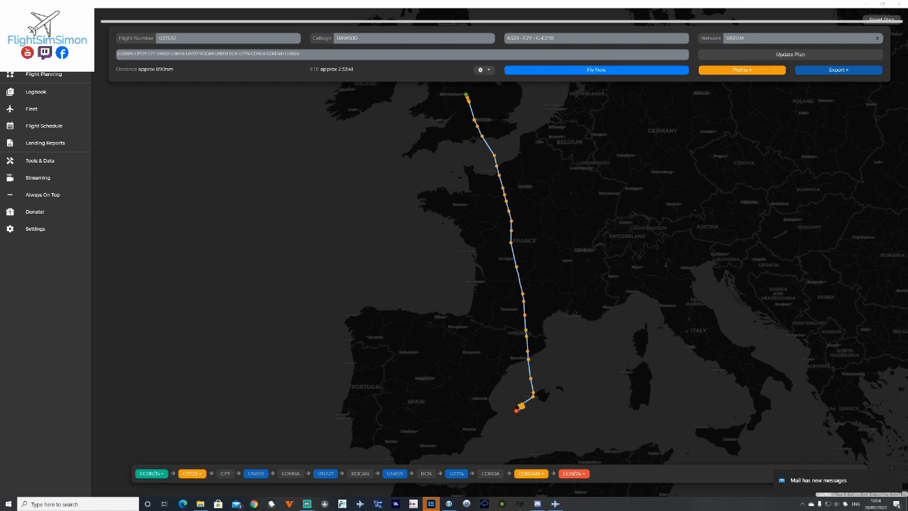
pyautogui.click(742, 70)
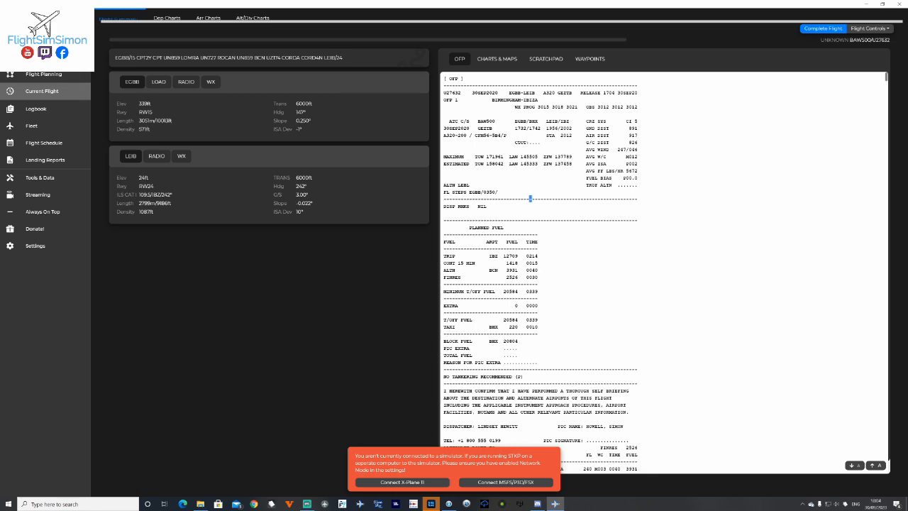
pyautogui.scroll(-3)
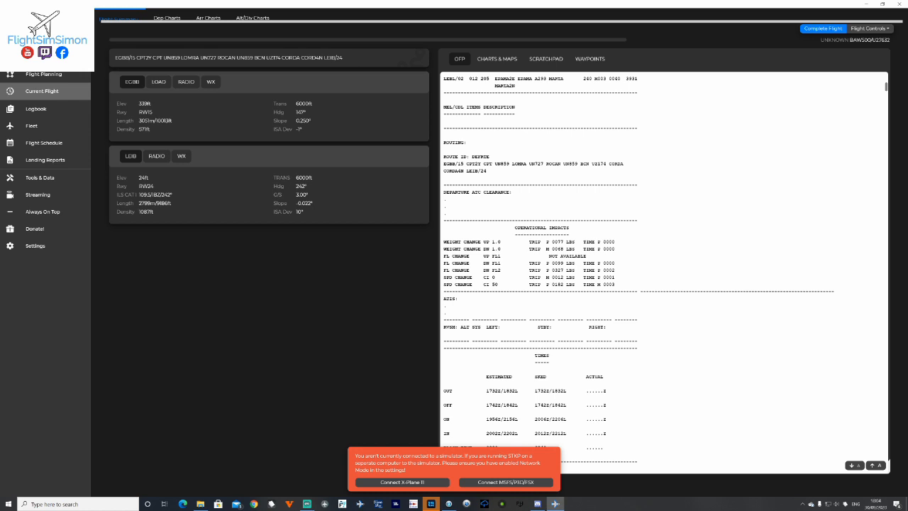
pyautogui.scroll(3)
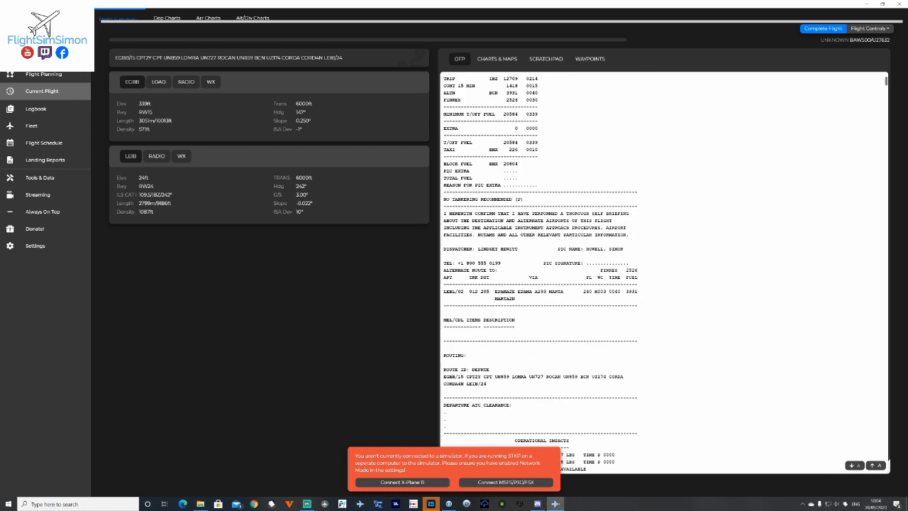
pyautogui.scroll(3)
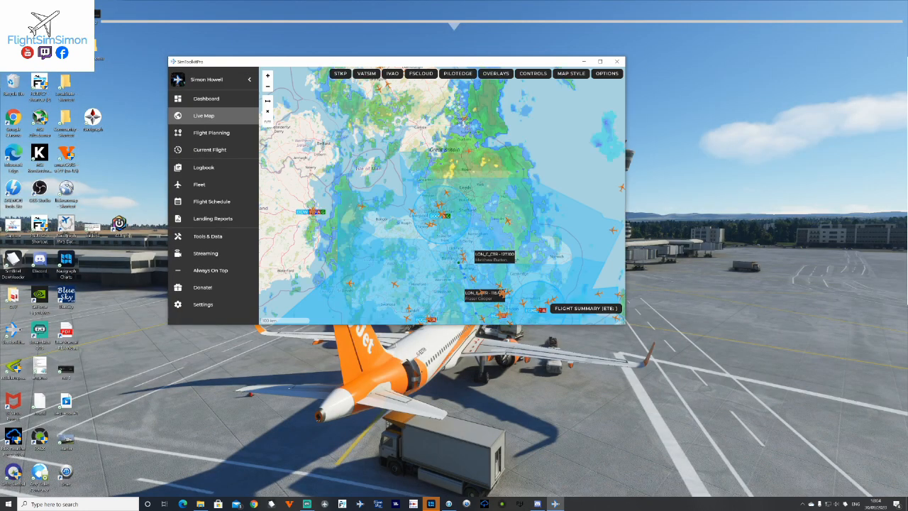
# Step: Maximise the window on the live map and launch the Navigraph viewer
pyautogui.click(600, 61)
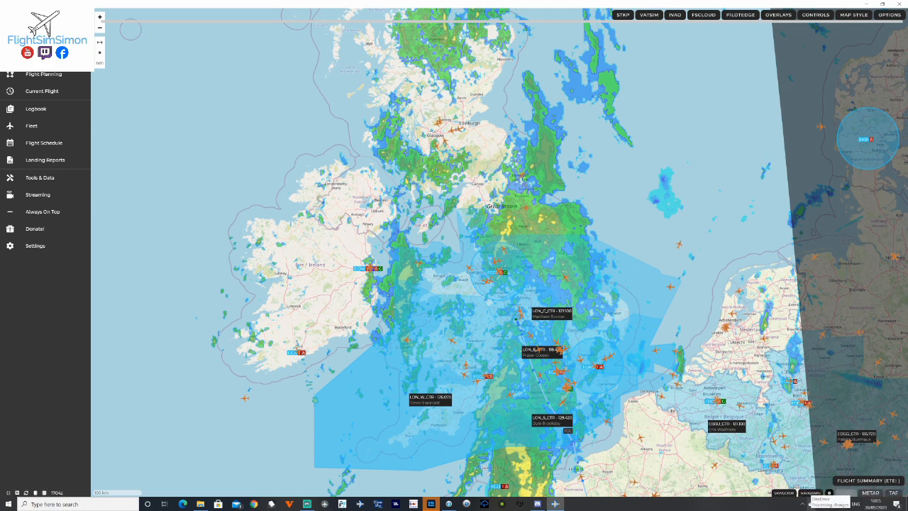
pyautogui.click(811, 493)
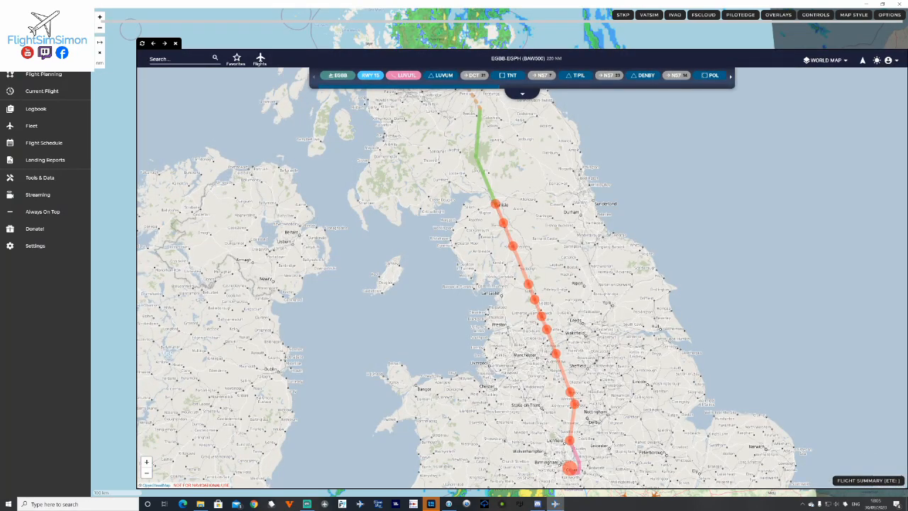
# Step: Import the EGBB–LEIB flight from SimBrief into Navigraph and open Birmingham's AIRPORT chart
pyautogui.click(259, 60)
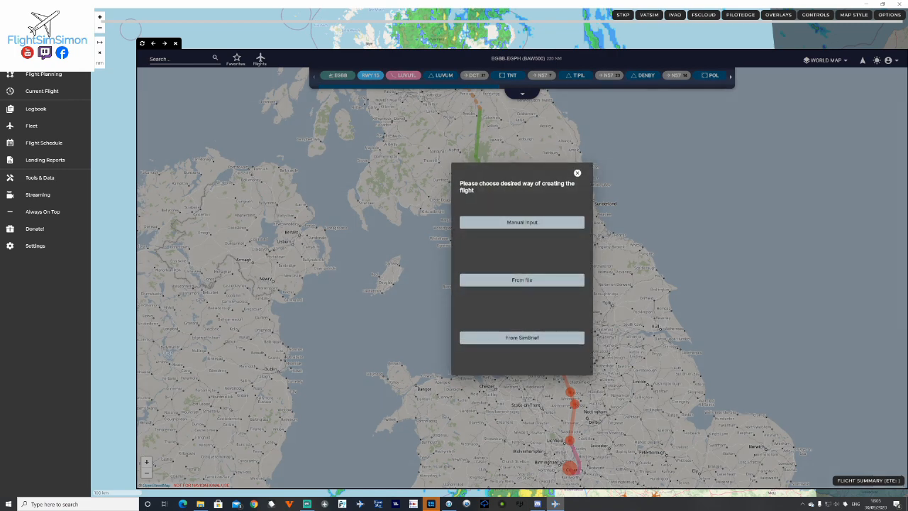
pyautogui.click(522, 222)
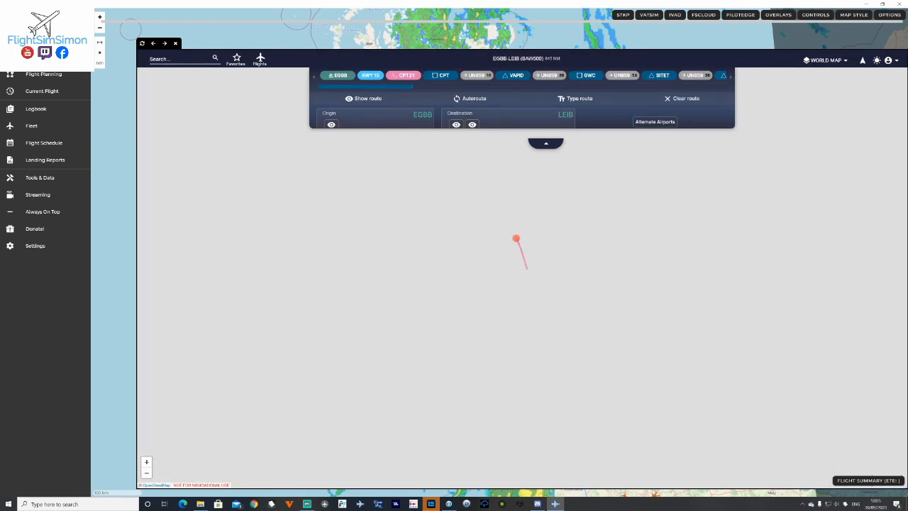
pyautogui.click(367, 98)
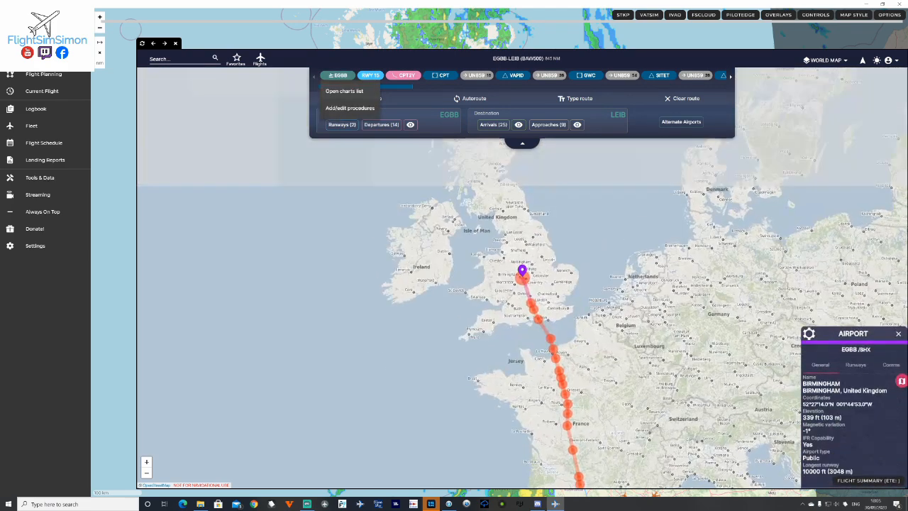
pyautogui.click(344, 91)
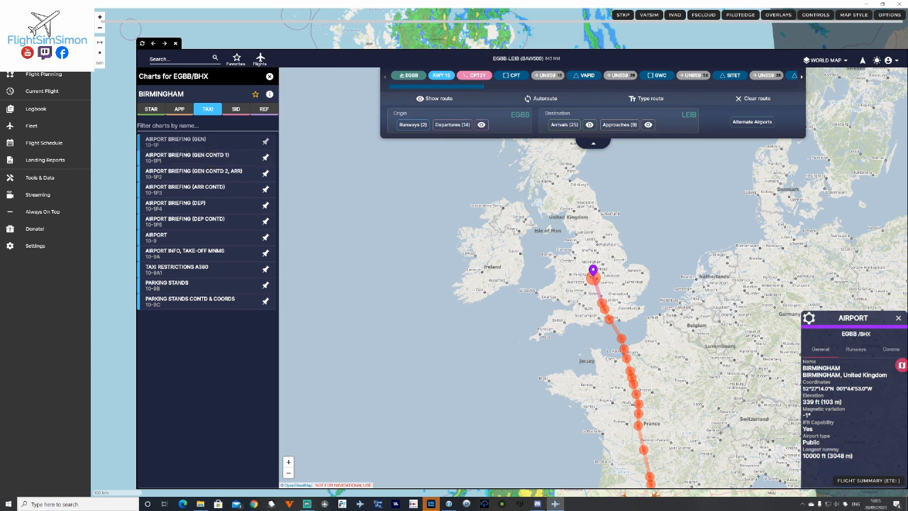
pyautogui.click(175, 237)
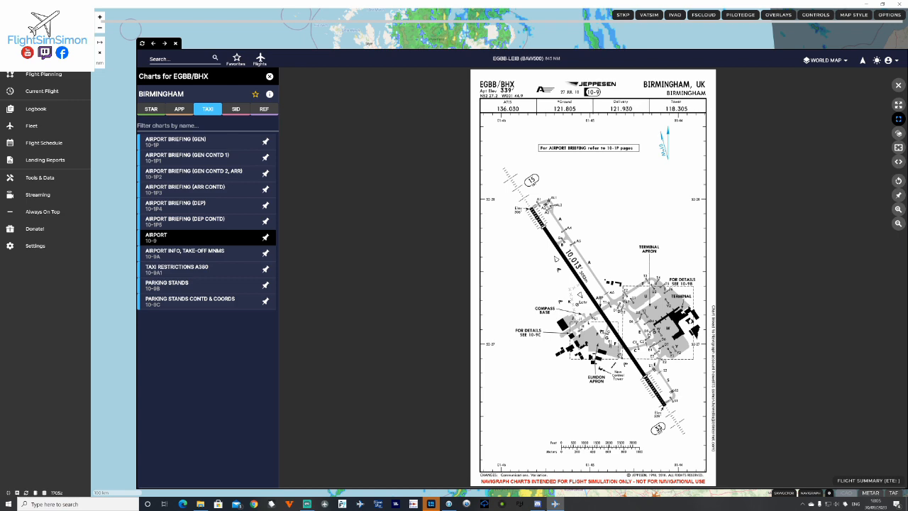
# Step: Switch from the Birmingham 10-9 chart to the SkyVector map, then close SkyVector
pyautogui.click(269, 76)
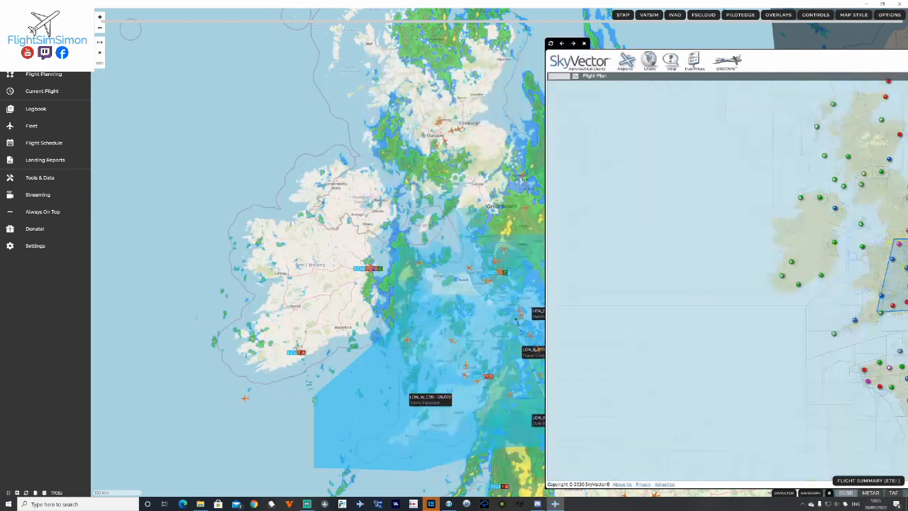
pyautogui.click(584, 43)
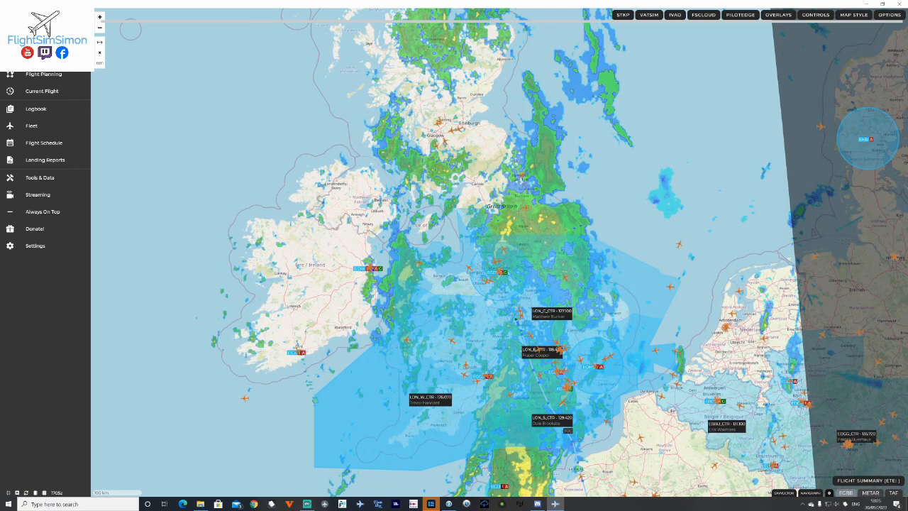
# Step: Hide the airport station tags on the live map and go to Flight Planning
pyautogui.click(895, 493)
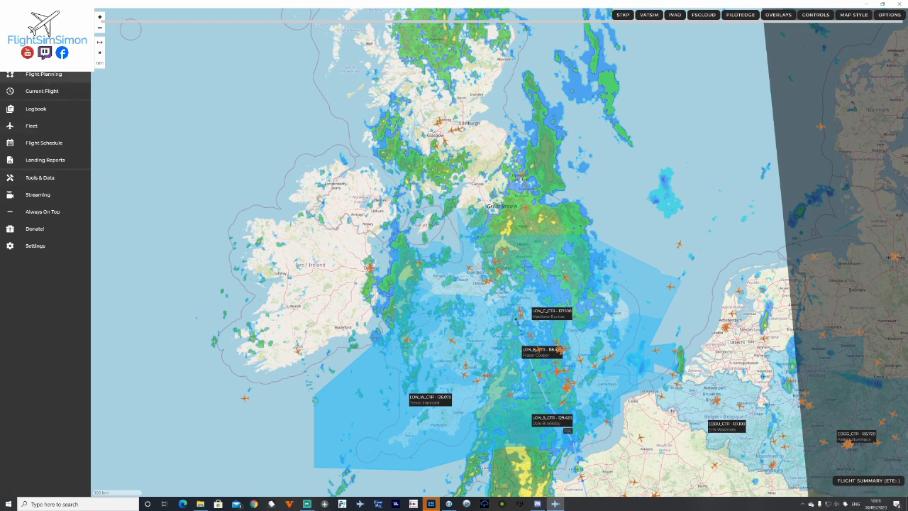
pyautogui.click(43, 74)
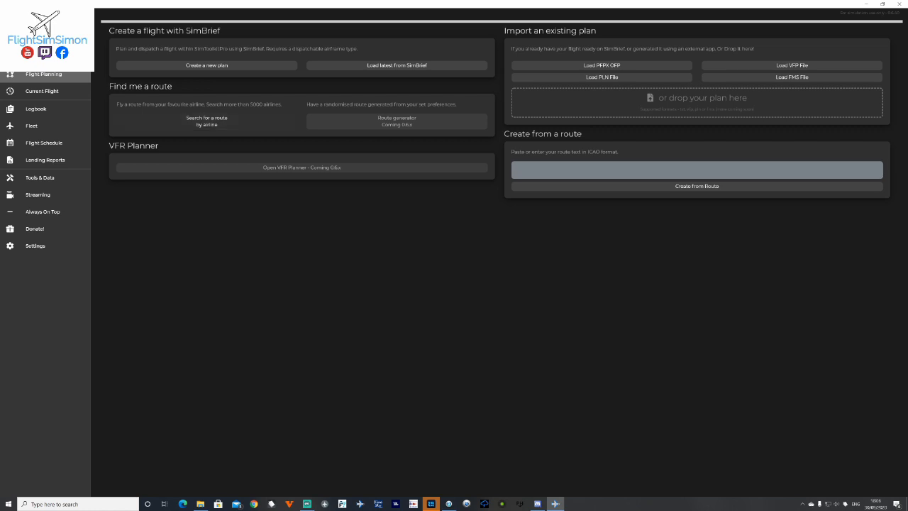
pyautogui.moveTo(207, 121)
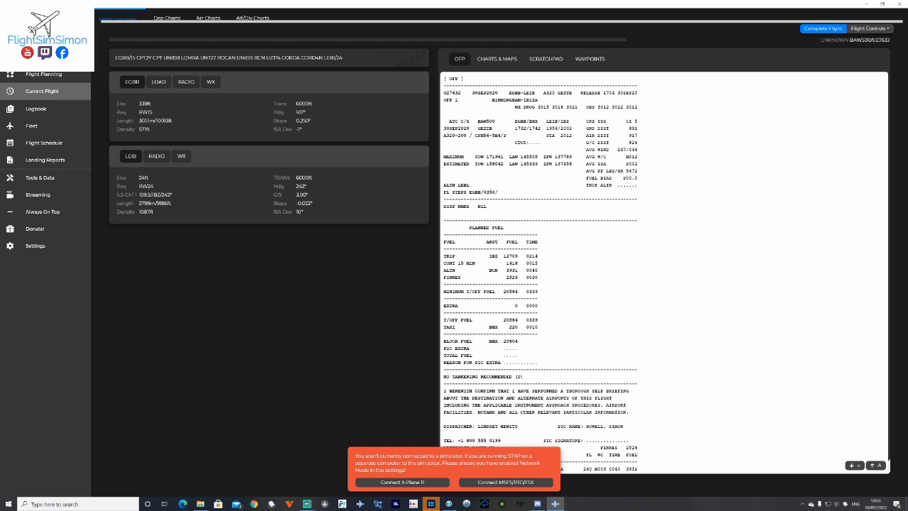
# Step: Show the ChartFox departure charts for the current flight
pyautogui.click(167, 18)
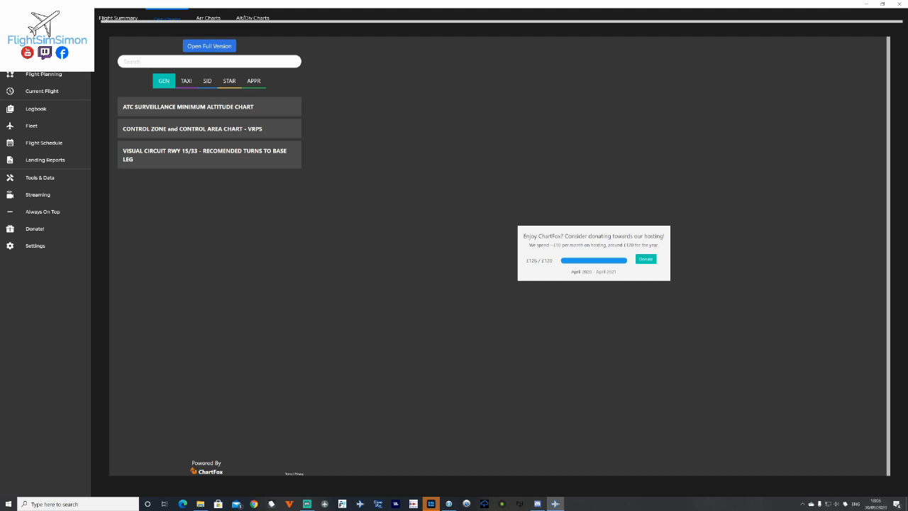
# Step: View the ATC surveillance minimum altitude chart, list arrival STARs for runways 24/06, and open landing reports
pyautogui.click(188, 106)
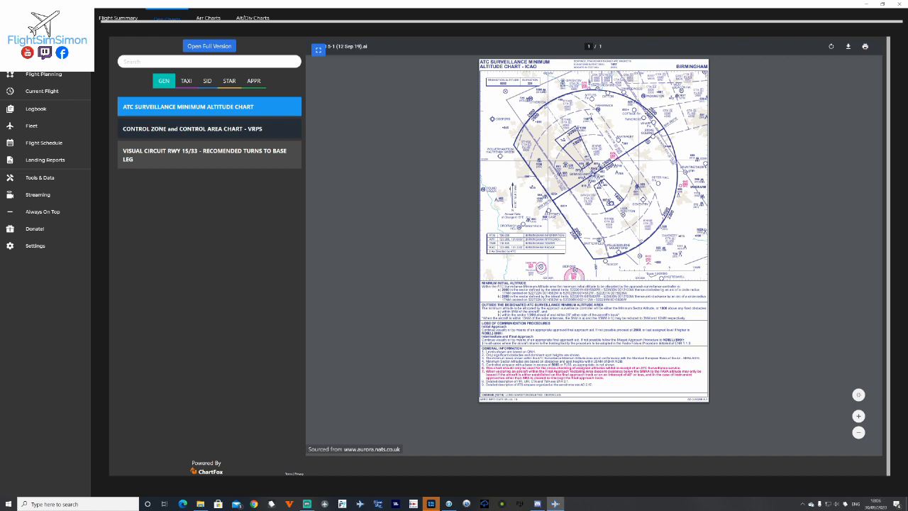
pyautogui.click(207, 18)
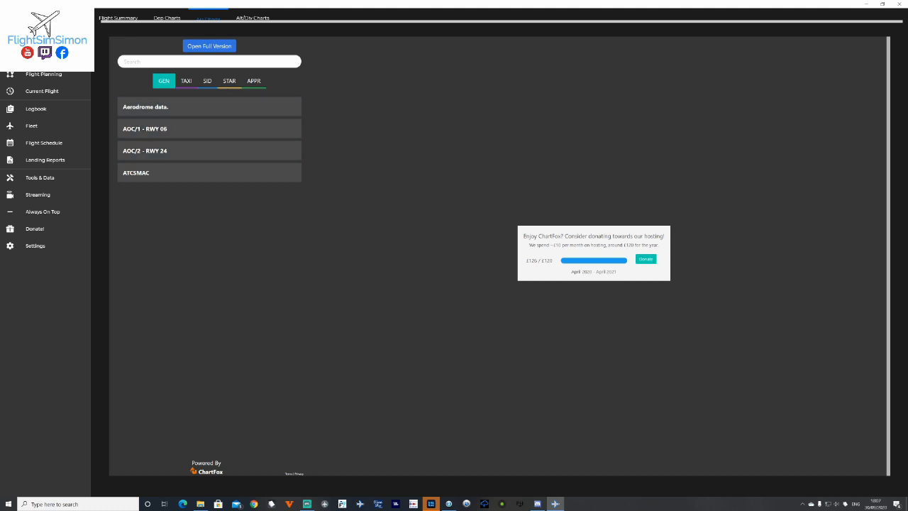
pyautogui.click(230, 80)
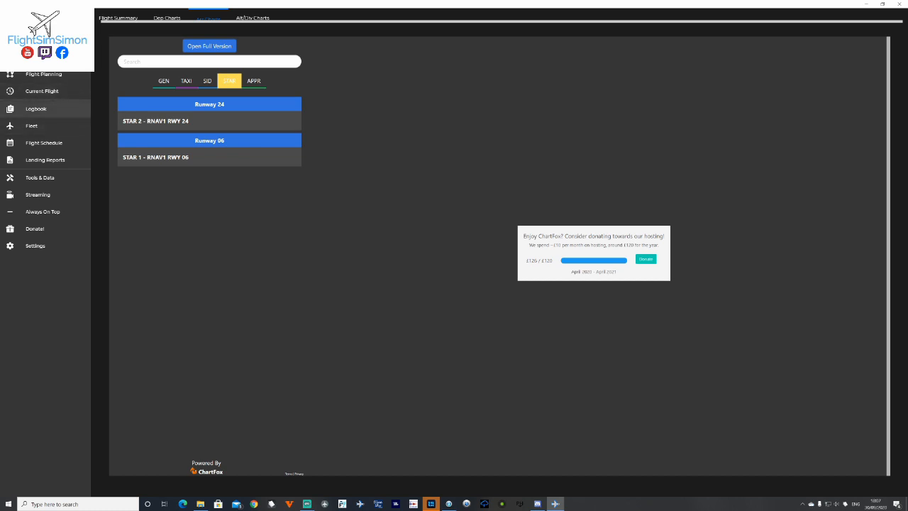
pyautogui.click(36, 108)
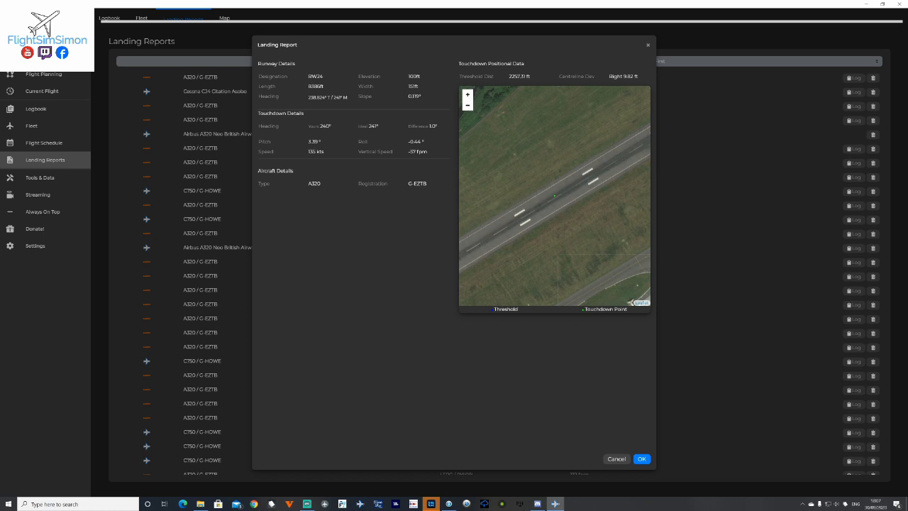
# Step: Browse the fleet, flight schedule and landing reports list, then enter Tools & Data
pyautogui.click(641, 459)
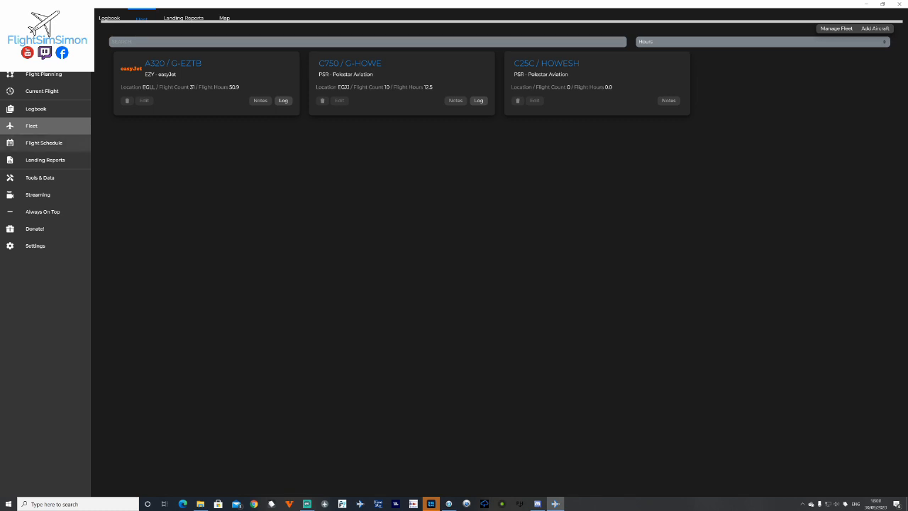
pyautogui.click(44, 143)
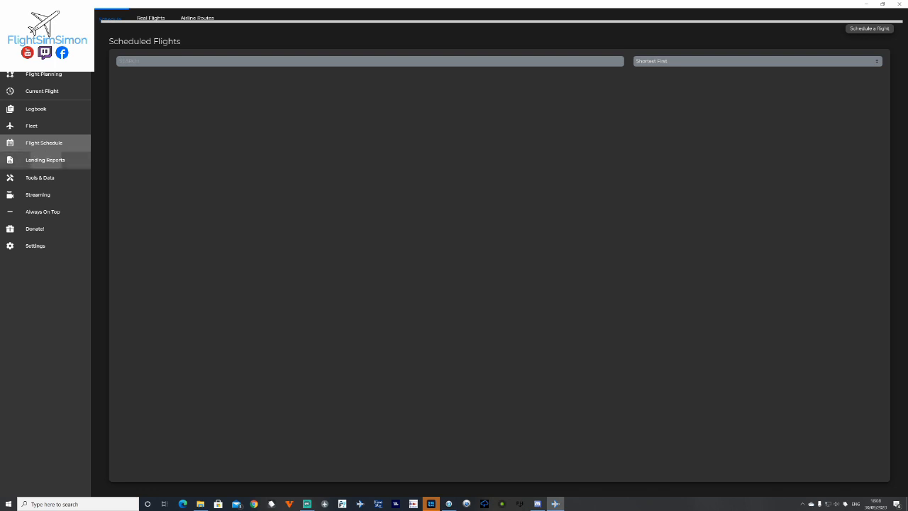
pyautogui.click(45, 160)
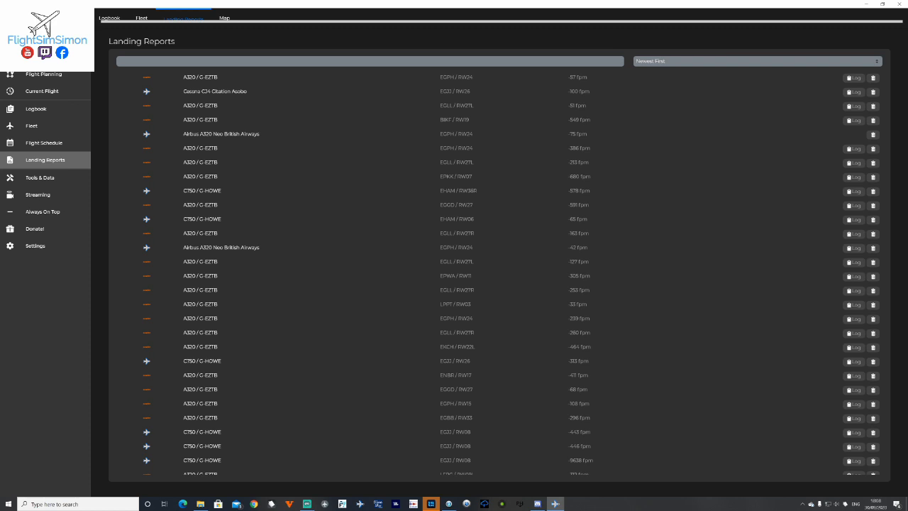
pyautogui.click(39, 177)
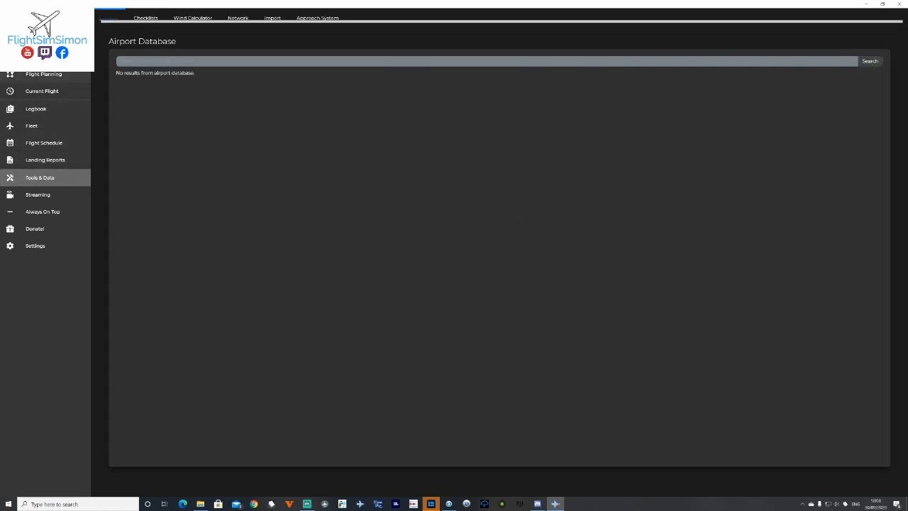
# Step: Search the airport database for 'egbb' and open Birmingham's frequencies, runways and weather
pyautogui.click(487, 61)
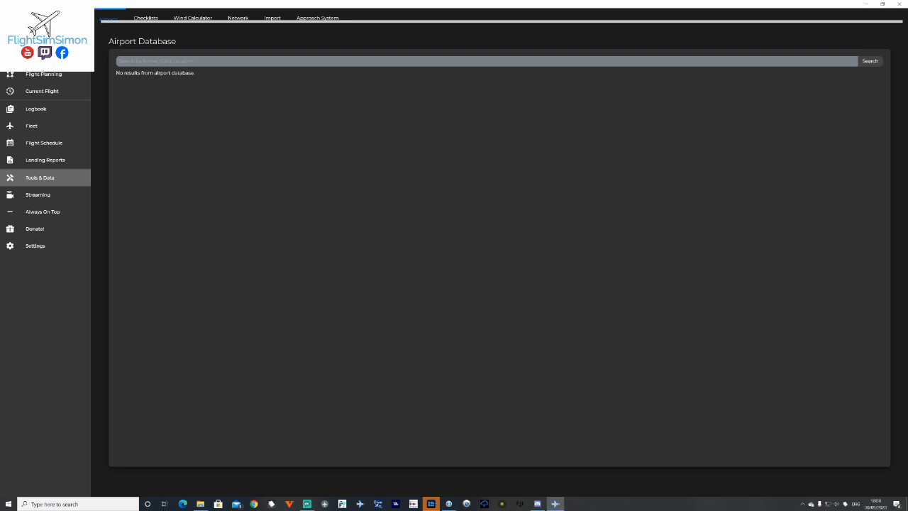
pyautogui.write('egbb')
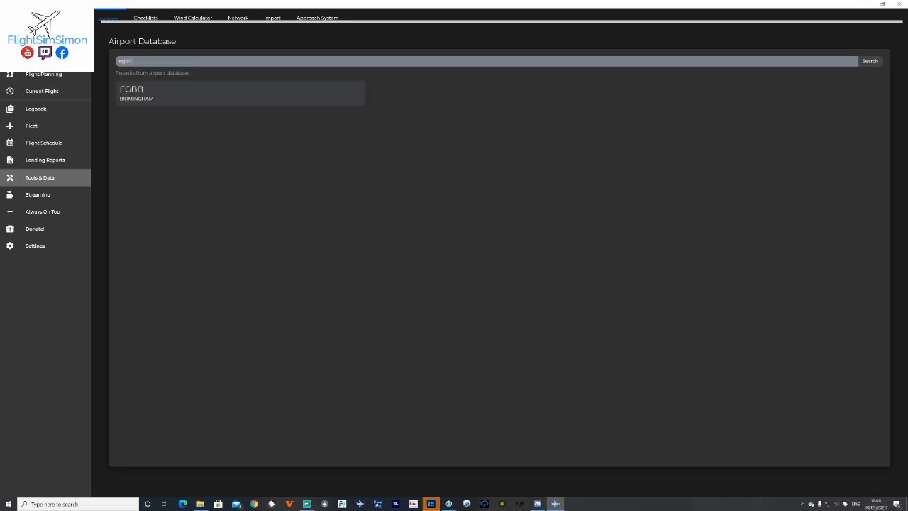
pyautogui.click(240, 93)
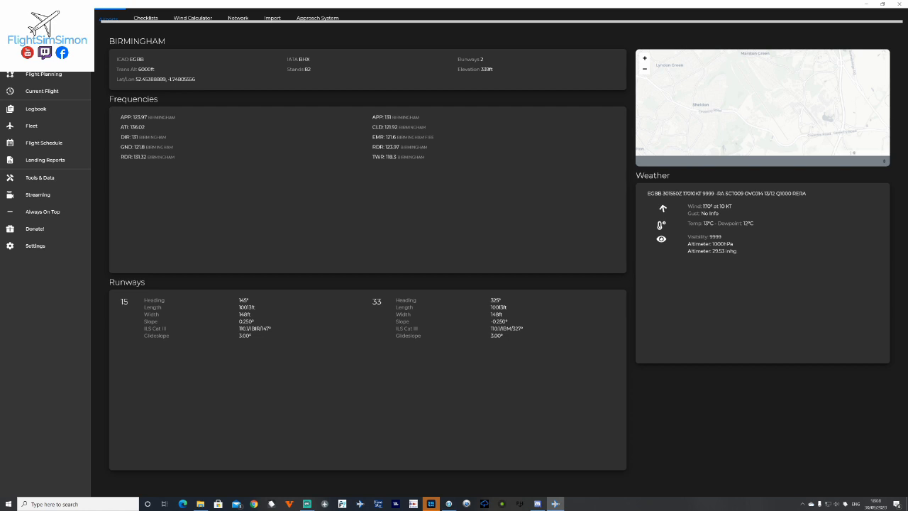
# Step: Show the FSLabs A320-X checklist, then move on to the Wind Calculator
pyautogui.click(146, 18)
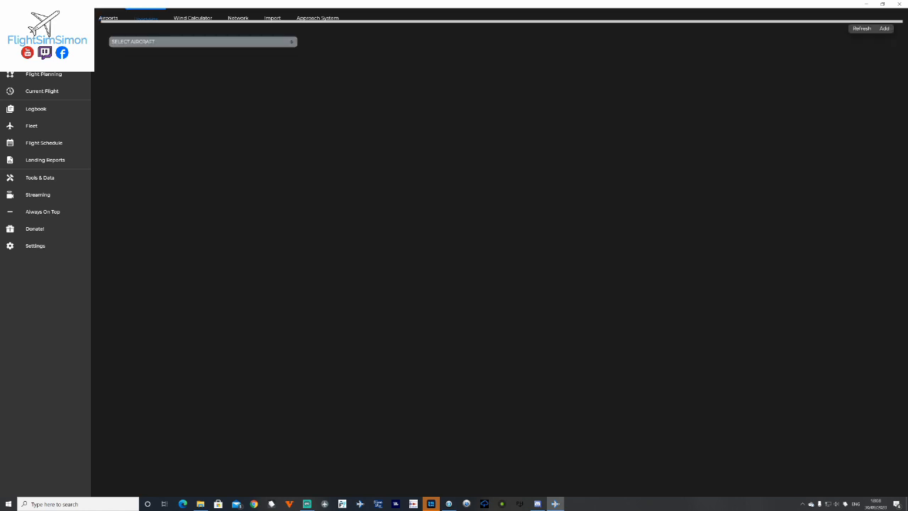
pyautogui.click(203, 41)
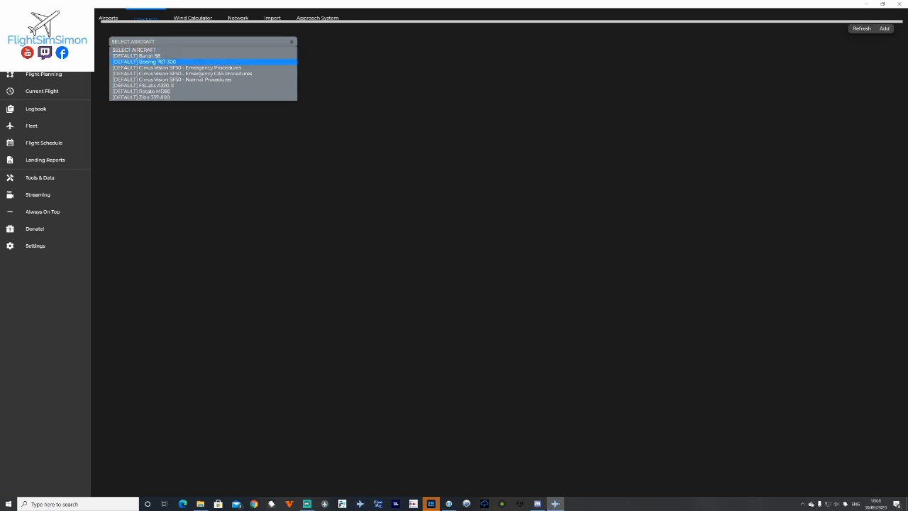
pyautogui.click(204, 85)
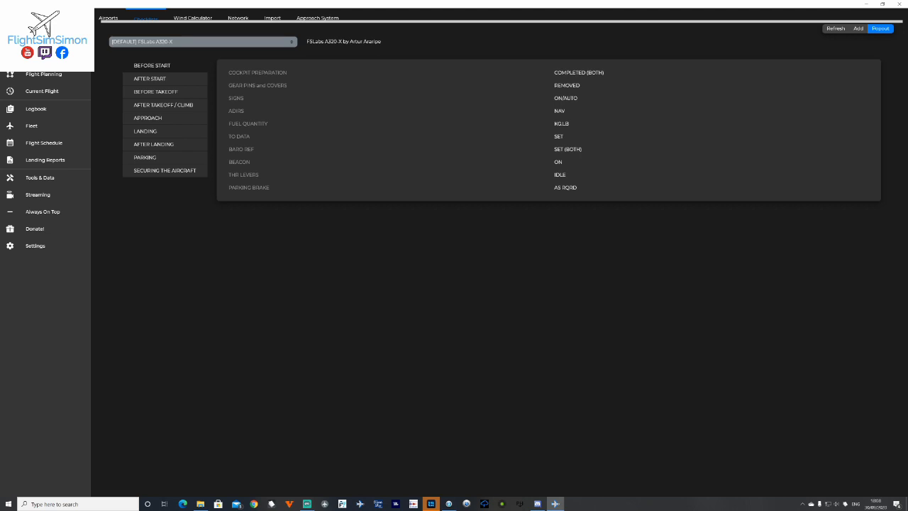
pyautogui.click(192, 18)
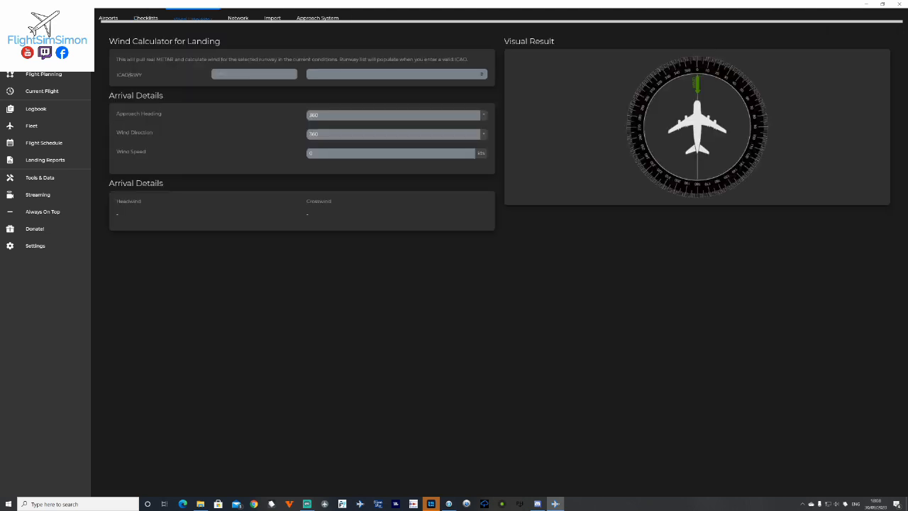
# Step: Calculate EGBB runway 33 winds (10 kt tailwind), then view Network traffic and Approach System pages
pyautogui.click(254, 73)
pyautogui.write('EGBB')
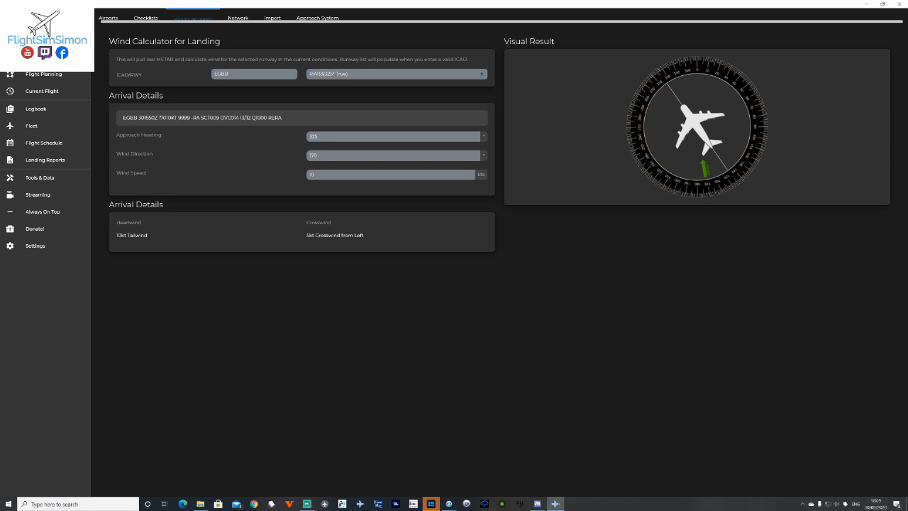
pyautogui.click(239, 18)
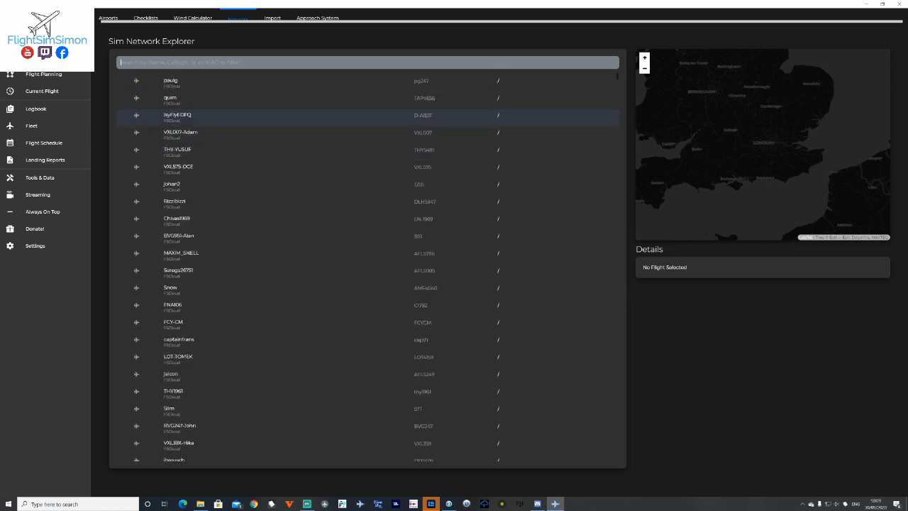
pyautogui.click(318, 18)
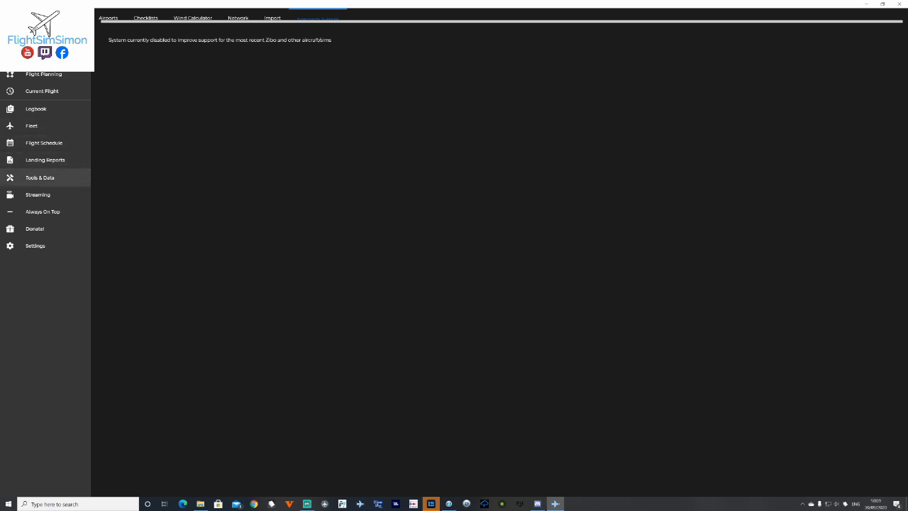
pyautogui.click(37, 194)
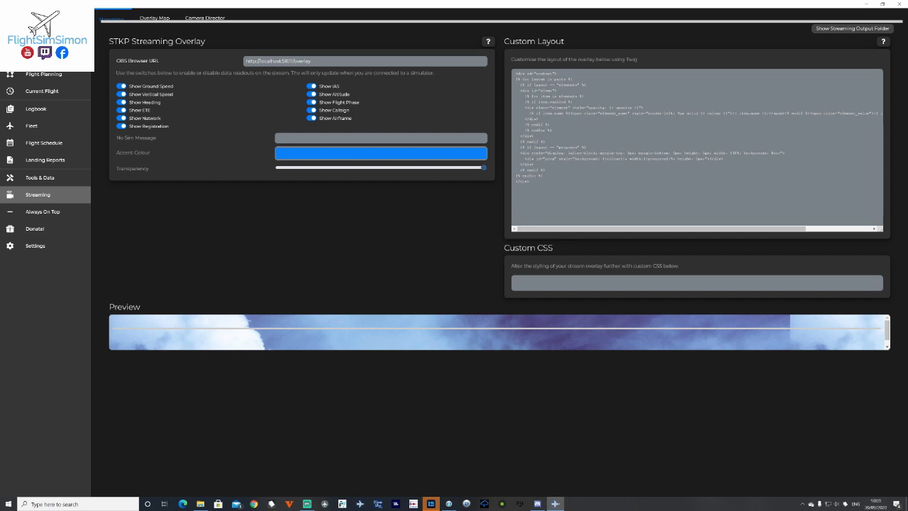
# Step: View the Overlay Map and Camera Director options, return to Streaming, then open General settings
pyautogui.click(154, 18)
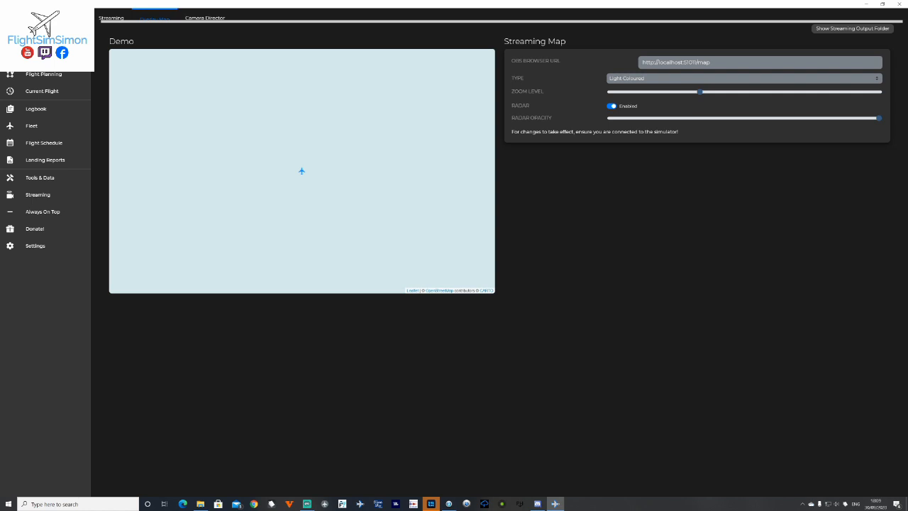
pyautogui.click(205, 18)
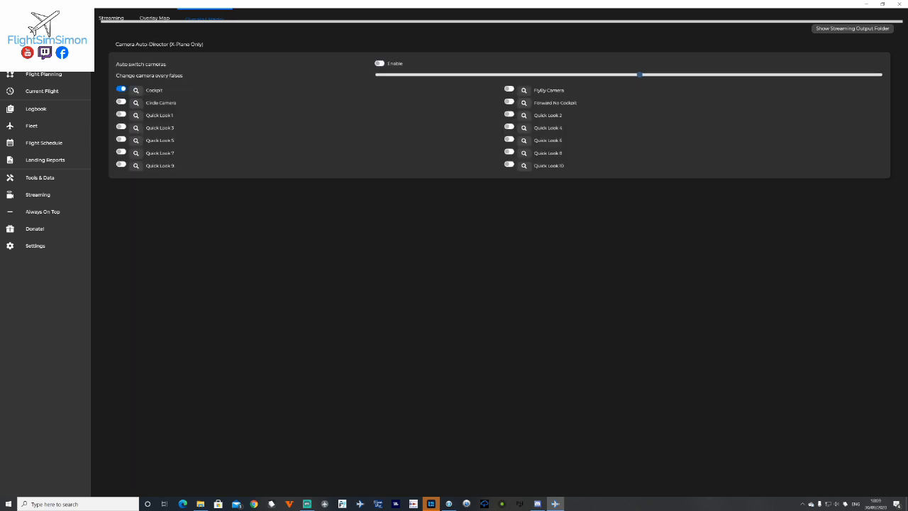
pyautogui.click(112, 18)
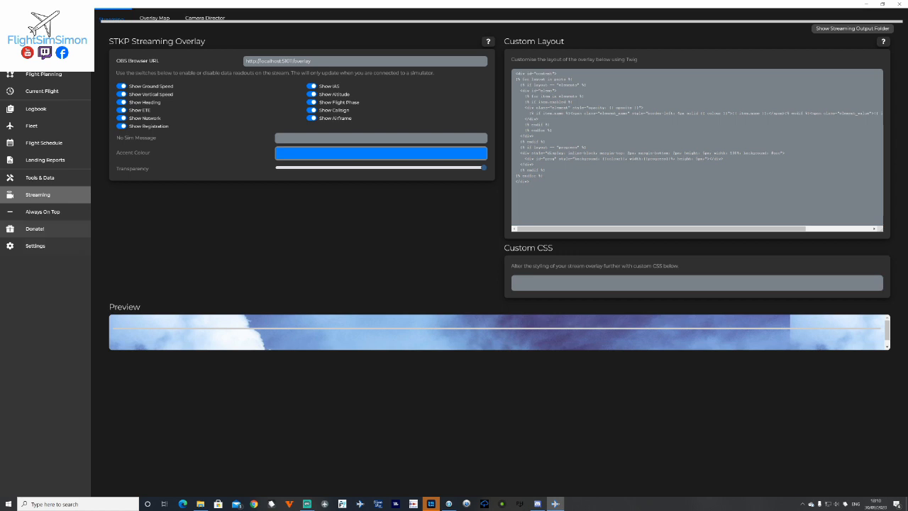
pyautogui.click(36, 245)
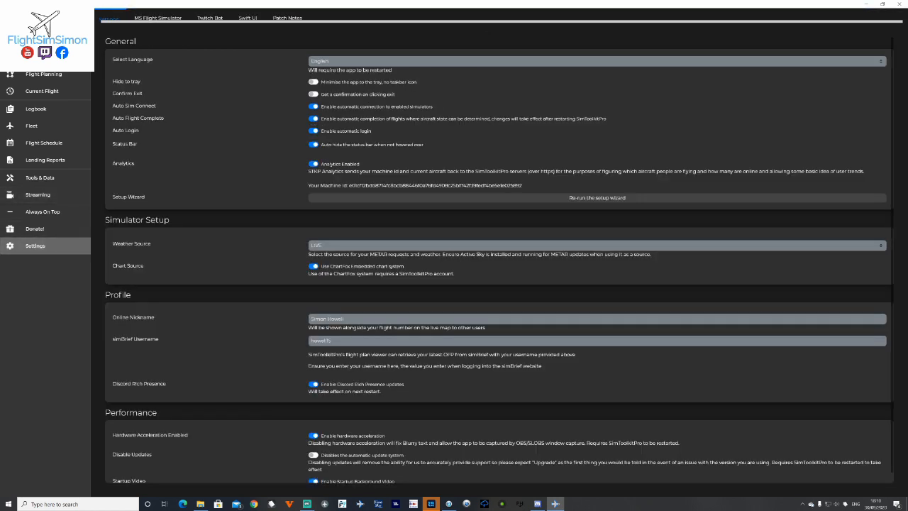